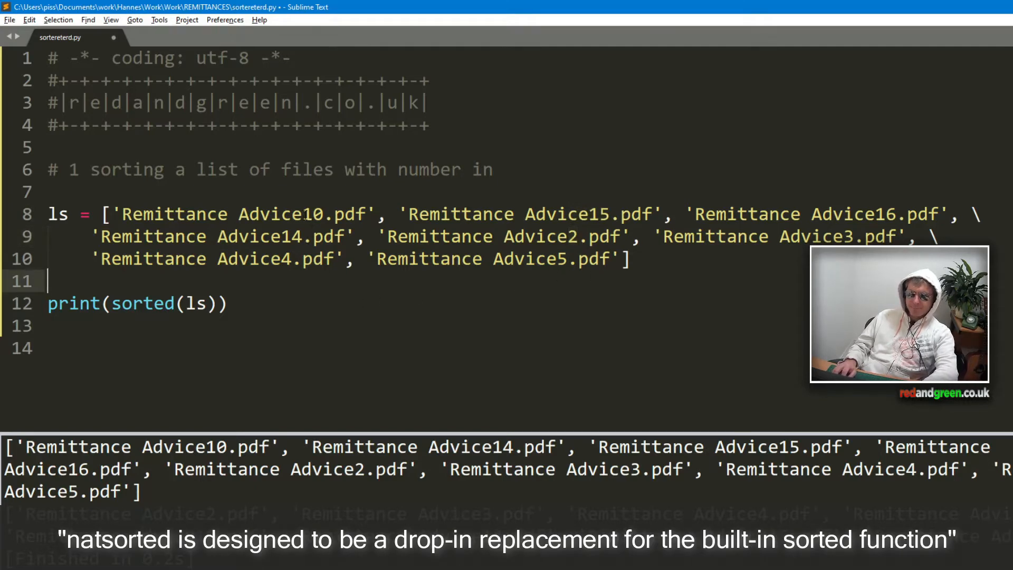
# Select the 'Remittance Advice' filename prefix and bring up the Find menu to replace it with 'f'.
pyautogui.doubleClick(174, 214)
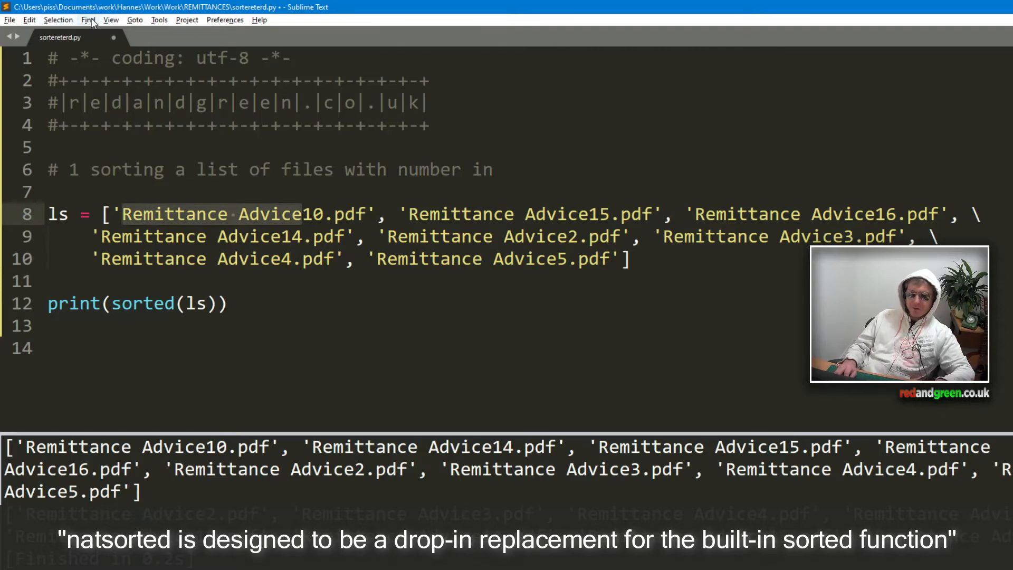
pyautogui.click(88, 19)
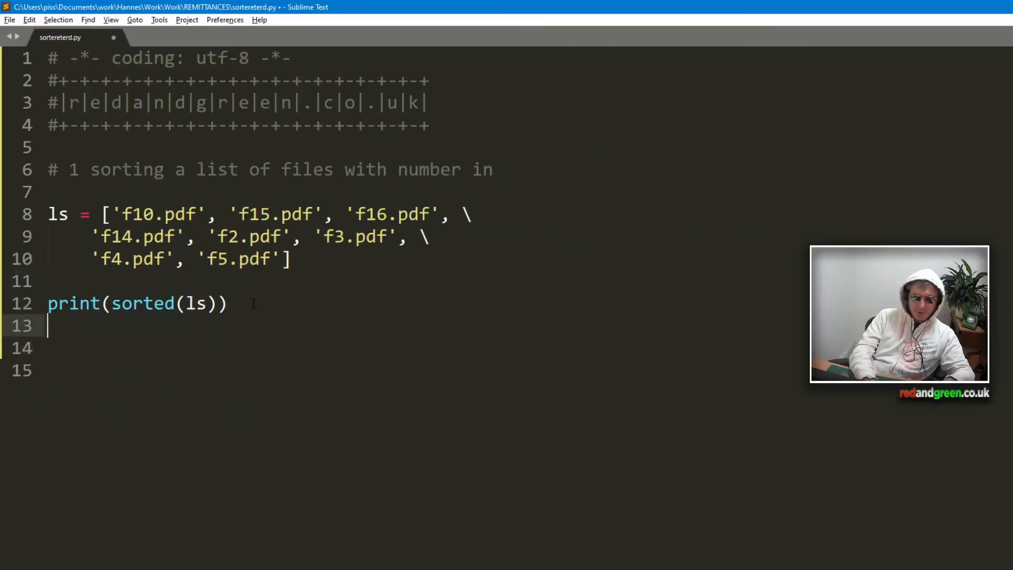
# Build and run the script with Ctrl+B to show the plain sorted() order.
pyautogui.press('ctrl+b')
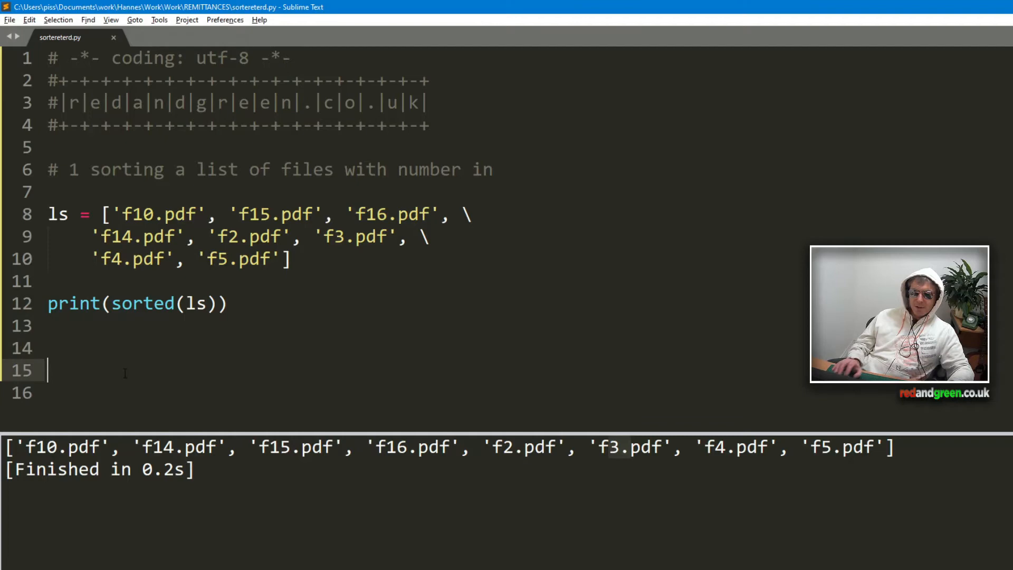
# Add the line 'from natsort import natsorted' to the script.
pyautogui.write('from natsoir')
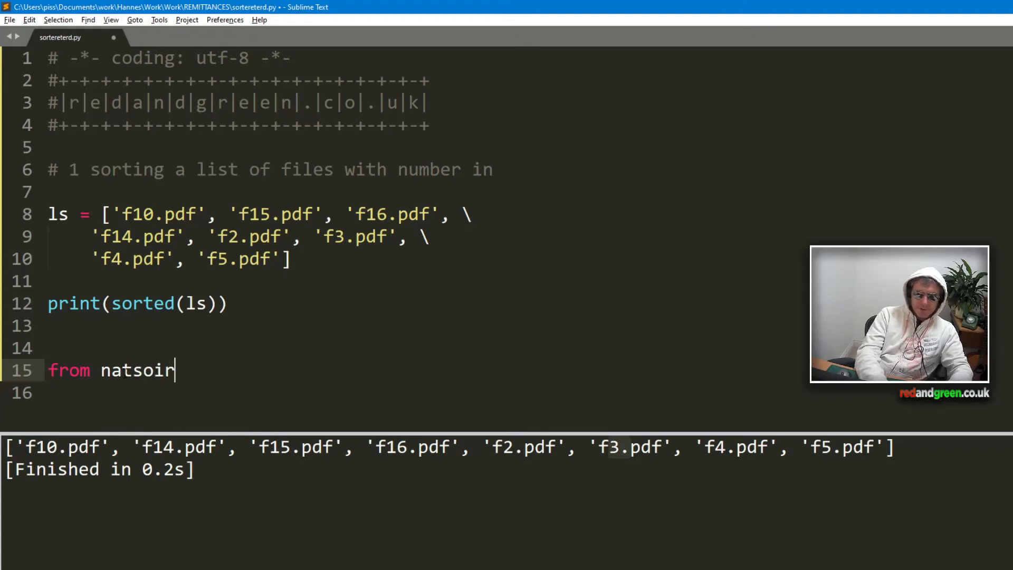
pyautogui.press('BackSpace')
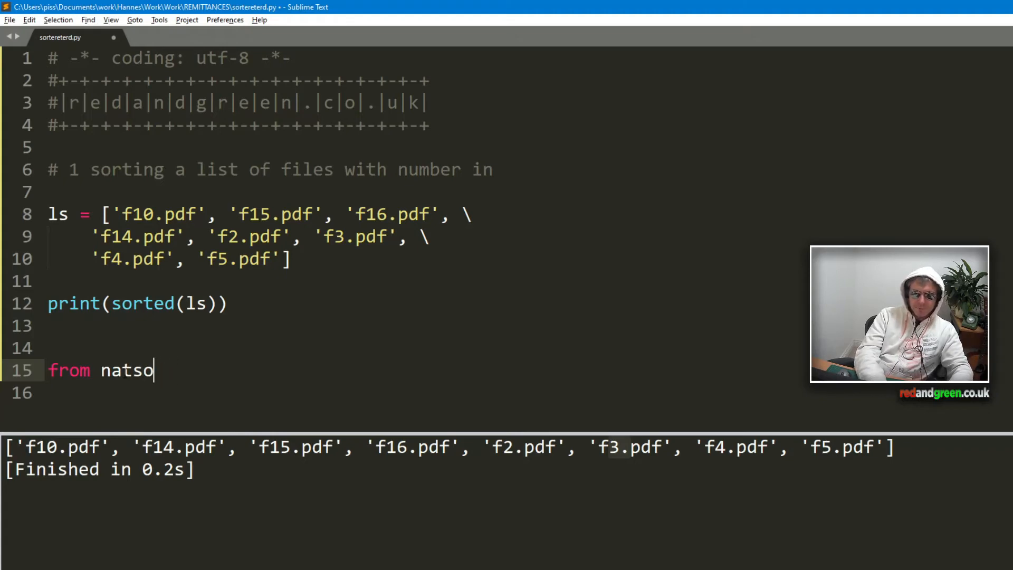
pyautogui.write('rt impo')
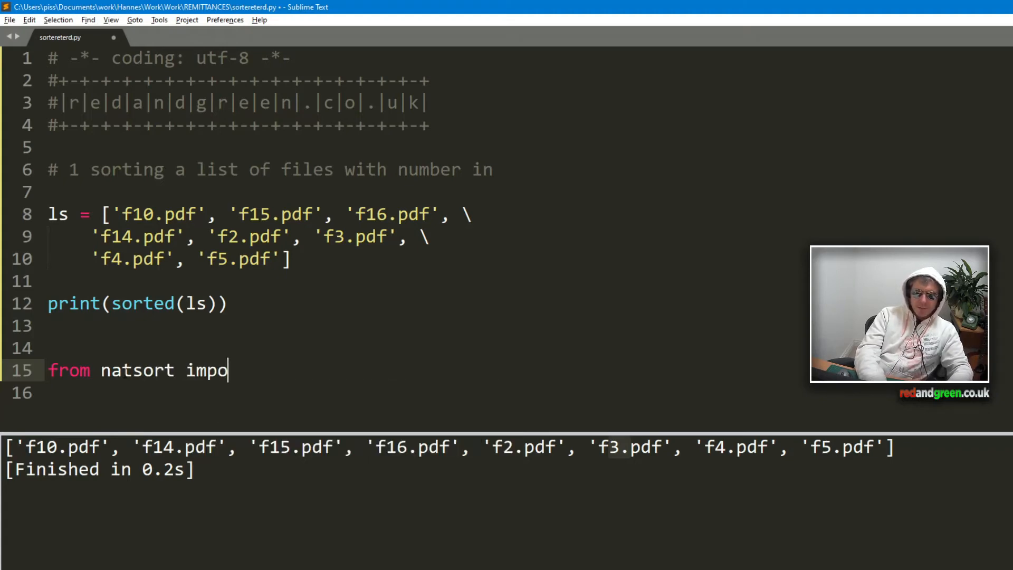
pyautogui.write('rt natsorted')
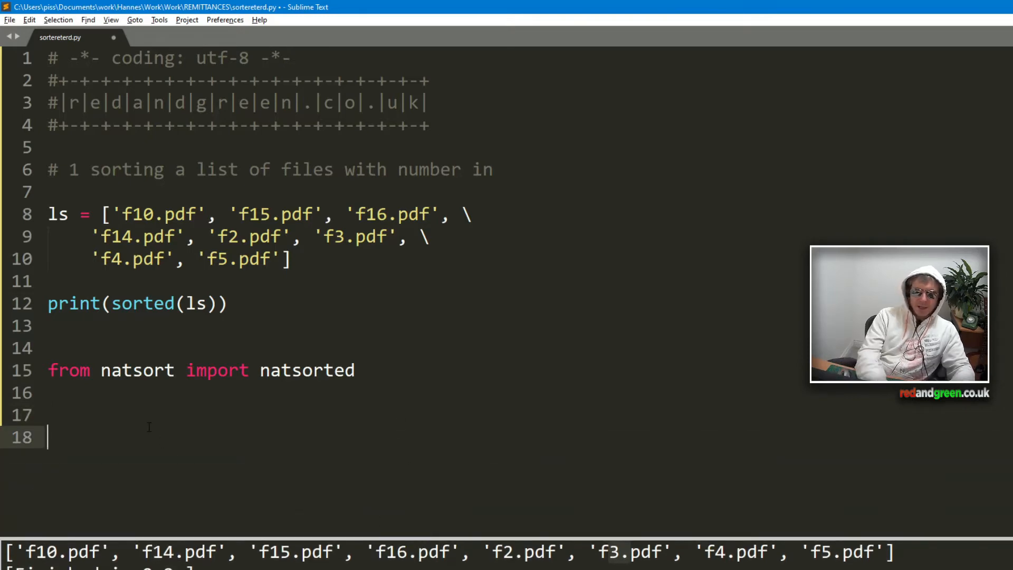
# Assign ls2 = natsorted(ls), add print(ls2), and save the script.
pyautogui.write('ls2 = natsorted')
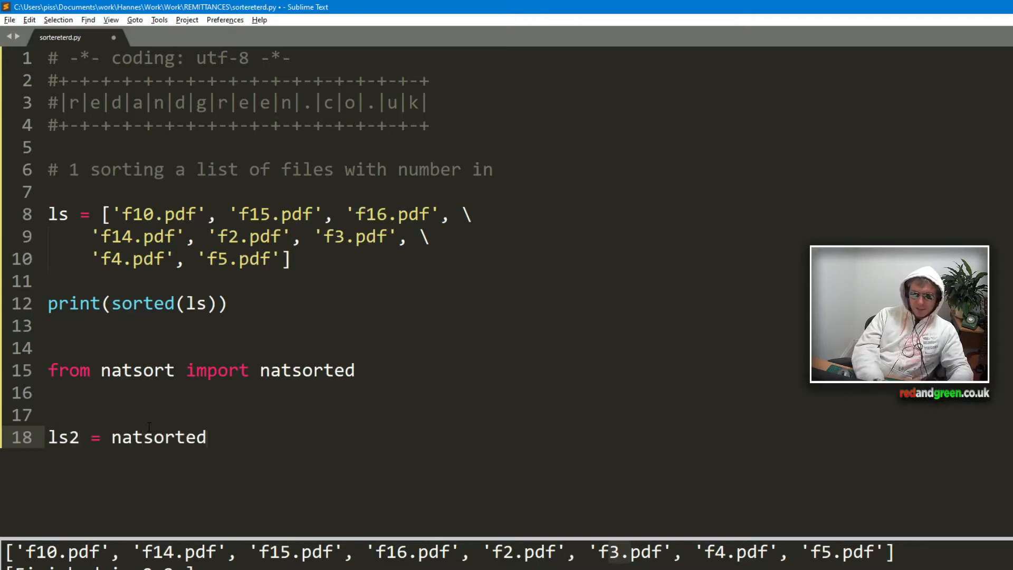
pyautogui.write('()')
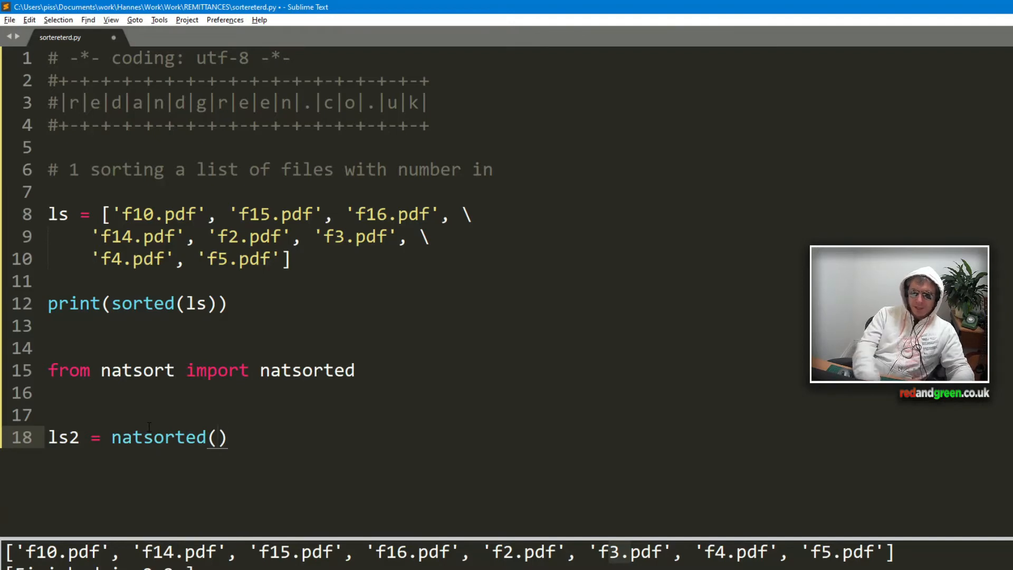
pyautogui.write('ls')
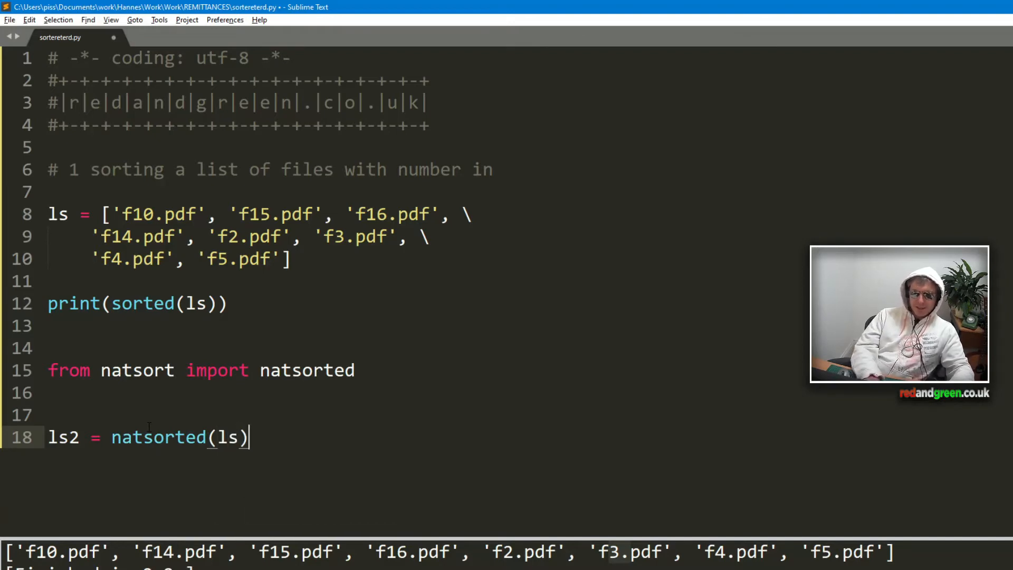
pyautogui.press('Enter')
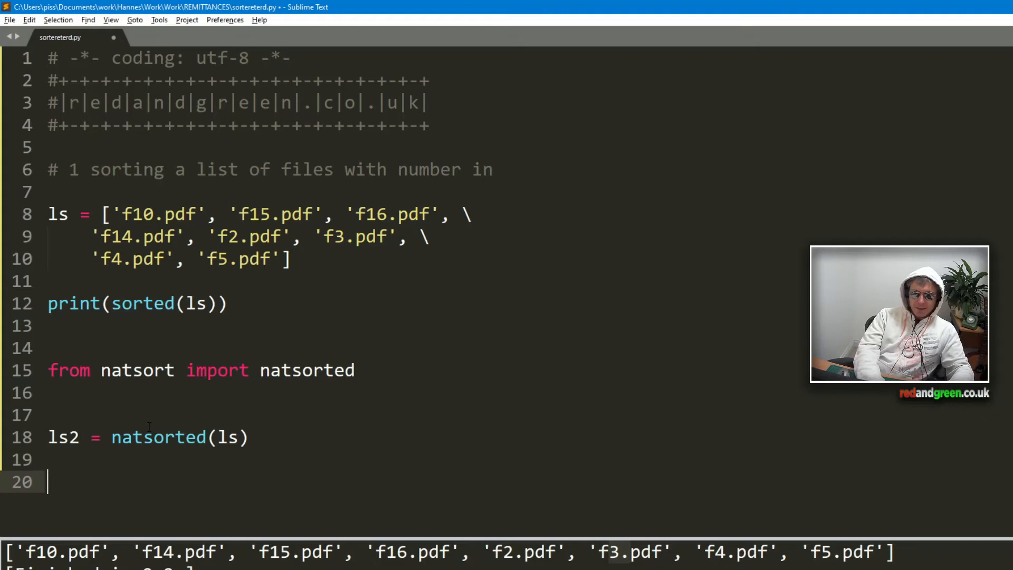
pyautogui.write('print')
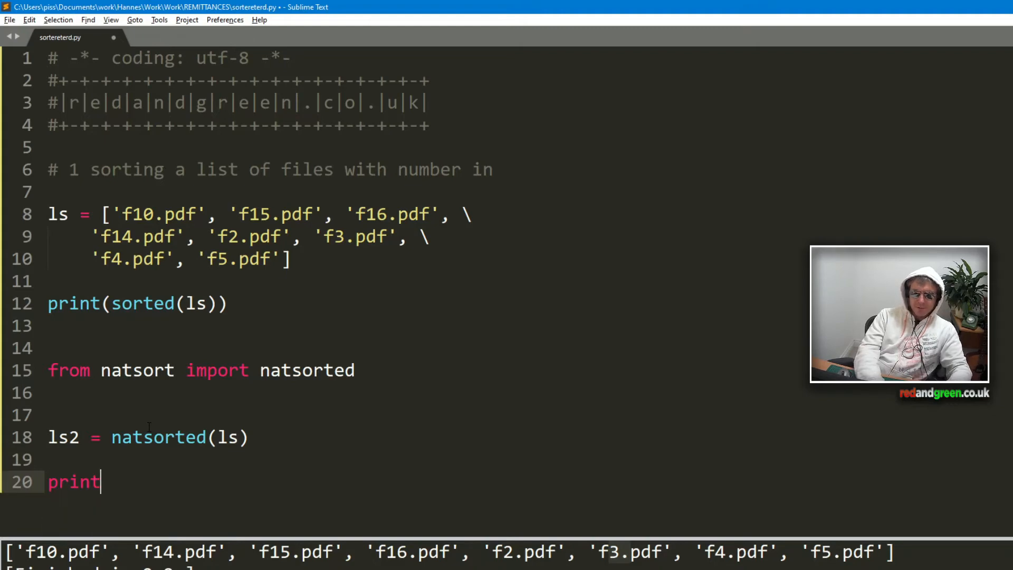
pyautogui.write('(ls2)')
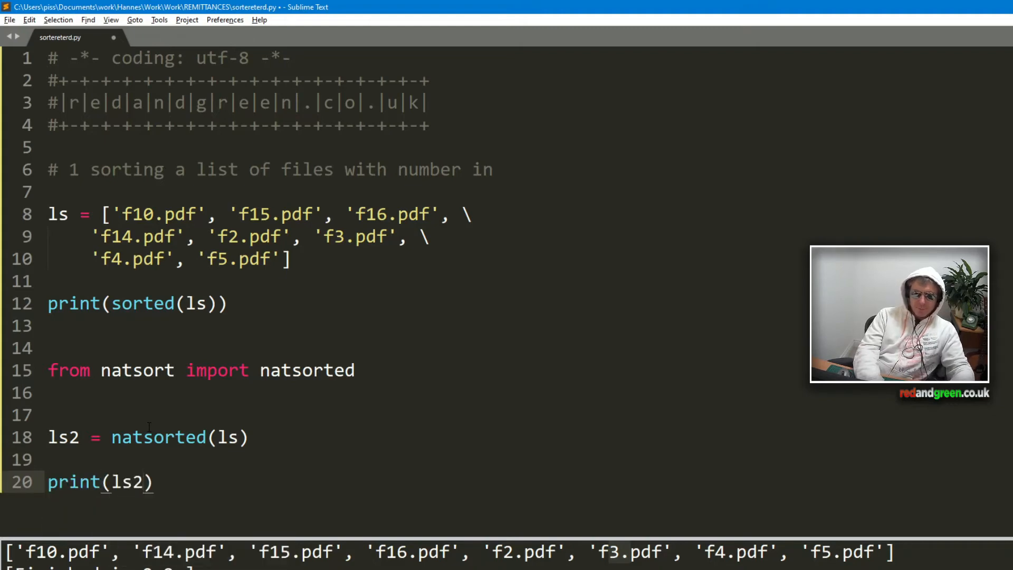
pyautogui.press('ctrl+s')
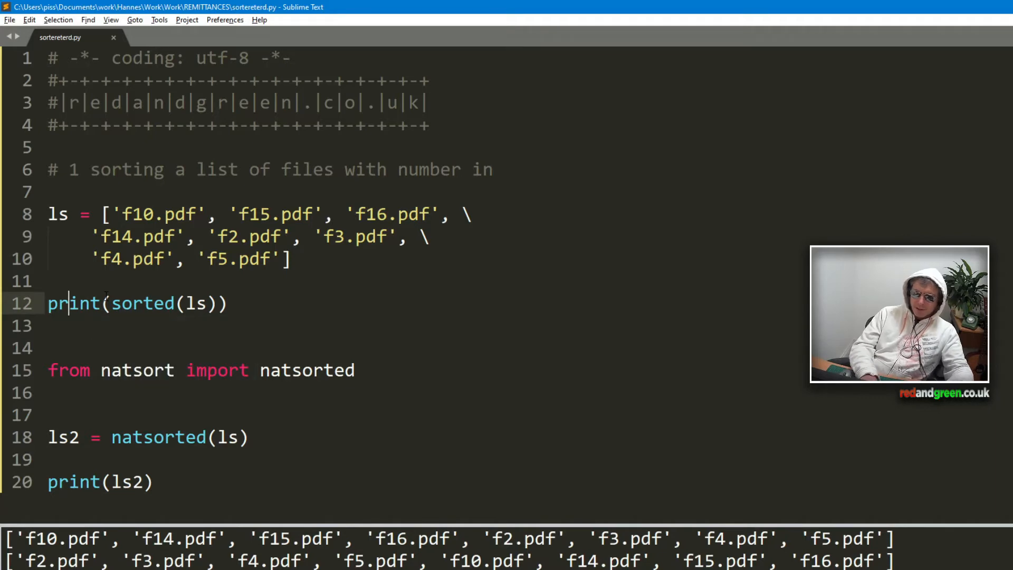
# Change the first print to print(f'before= {sorted(ls)}') and duplicate it above the ls2 assignment.
pyautogui.write('f')
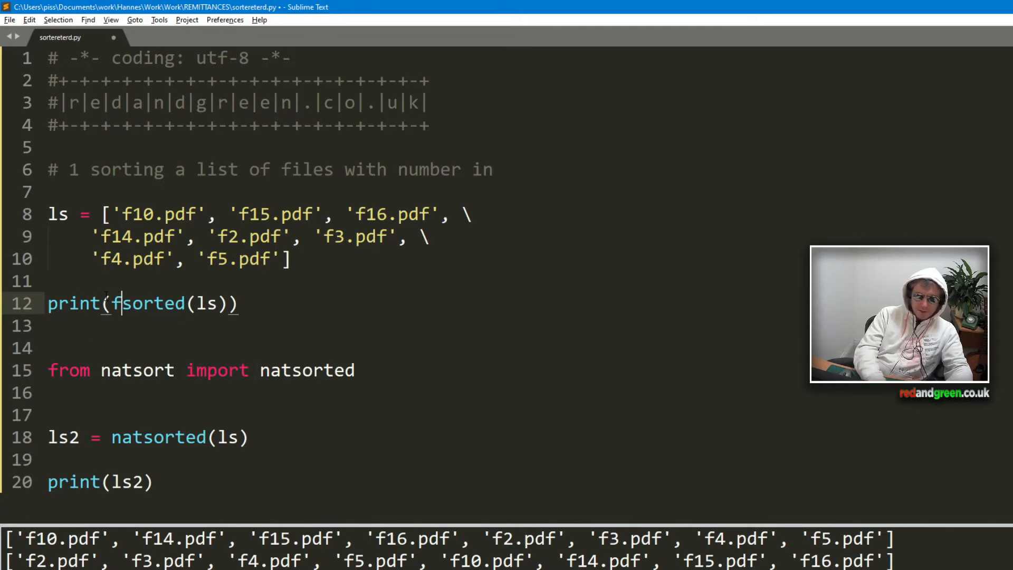
pyautogui.write("'{")
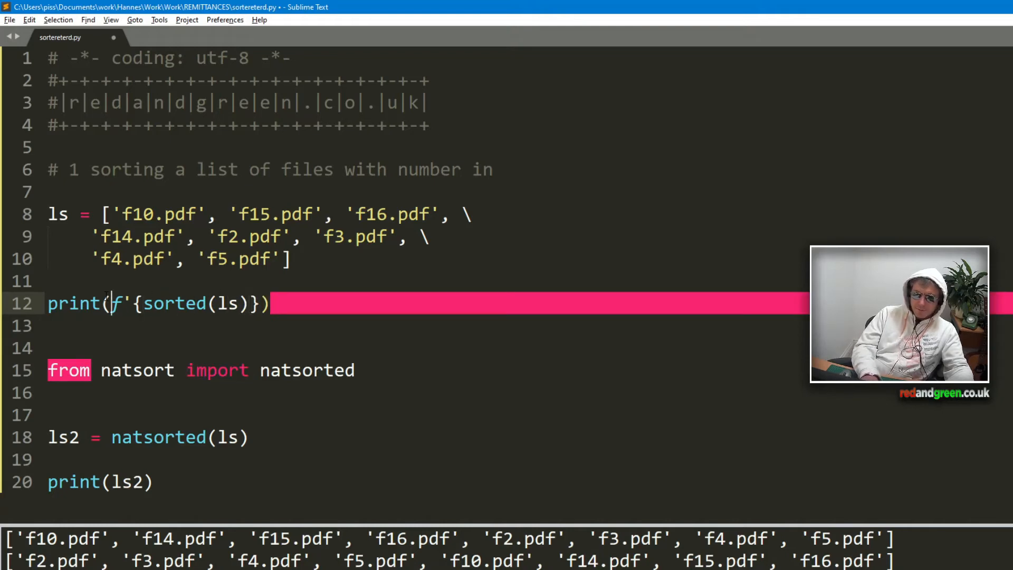
pyautogui.write('before=')
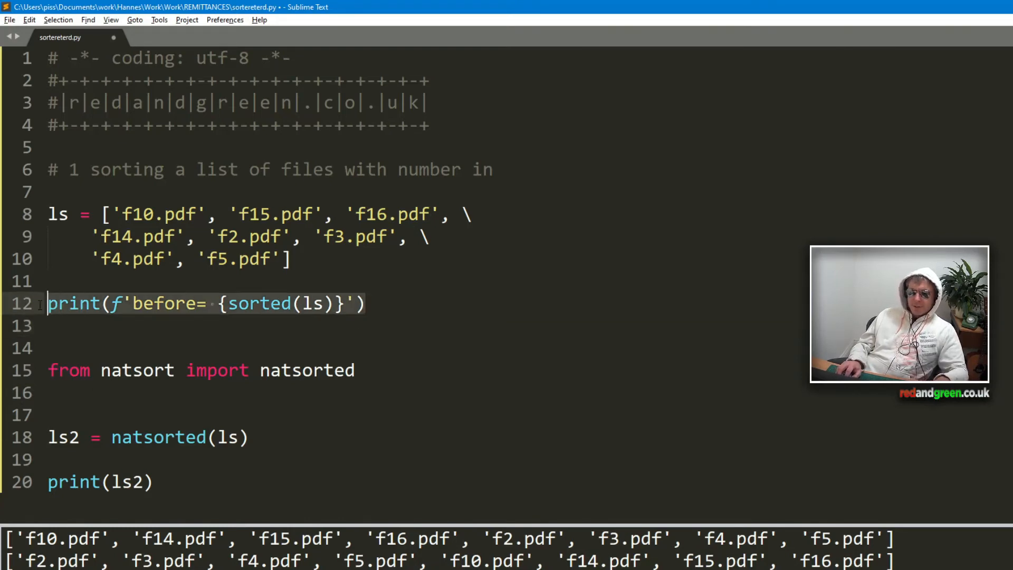
pyautogui.click(84, 414)
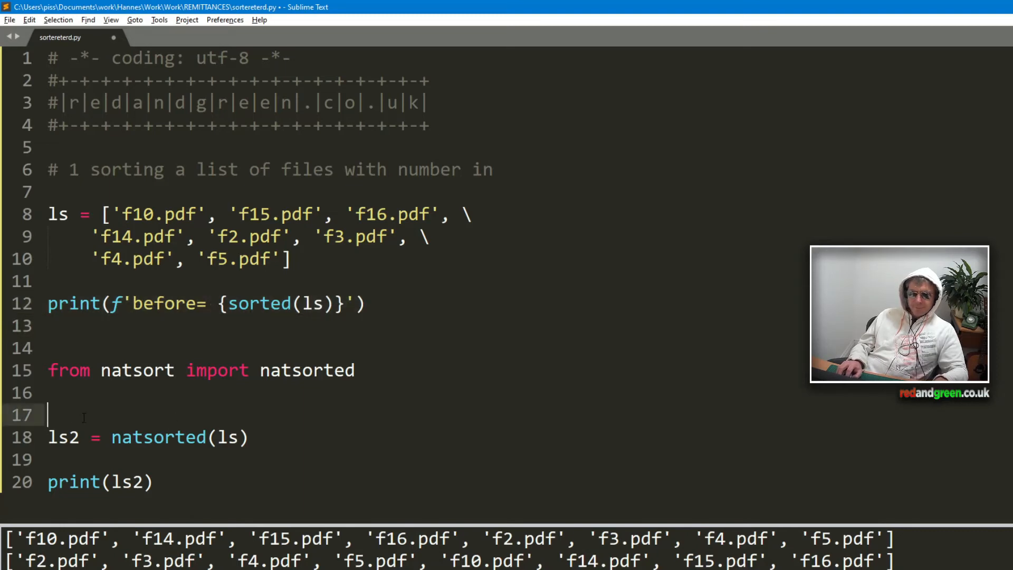
pyautogui.write("print(f'before= {sorted(ls)}')")
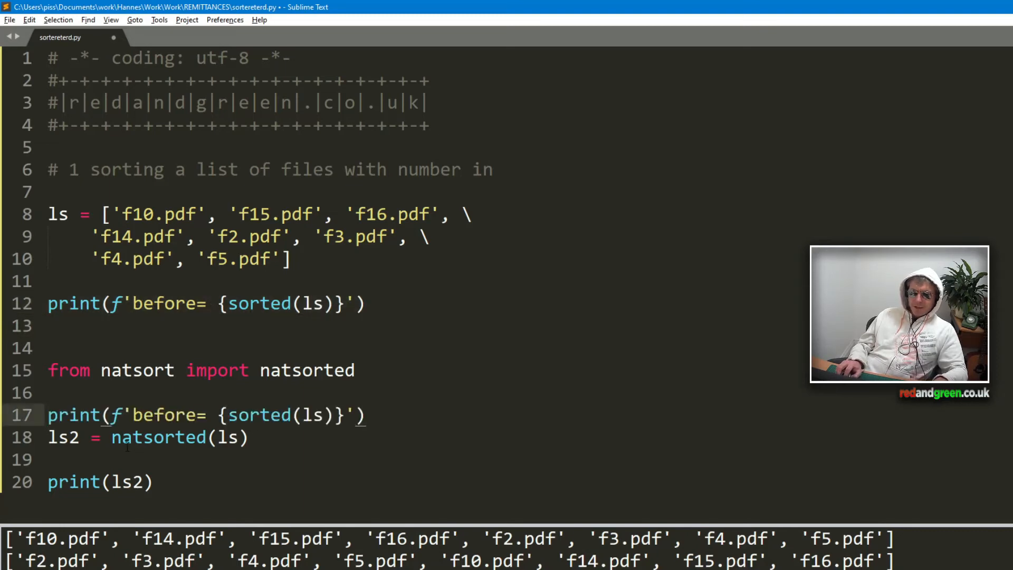